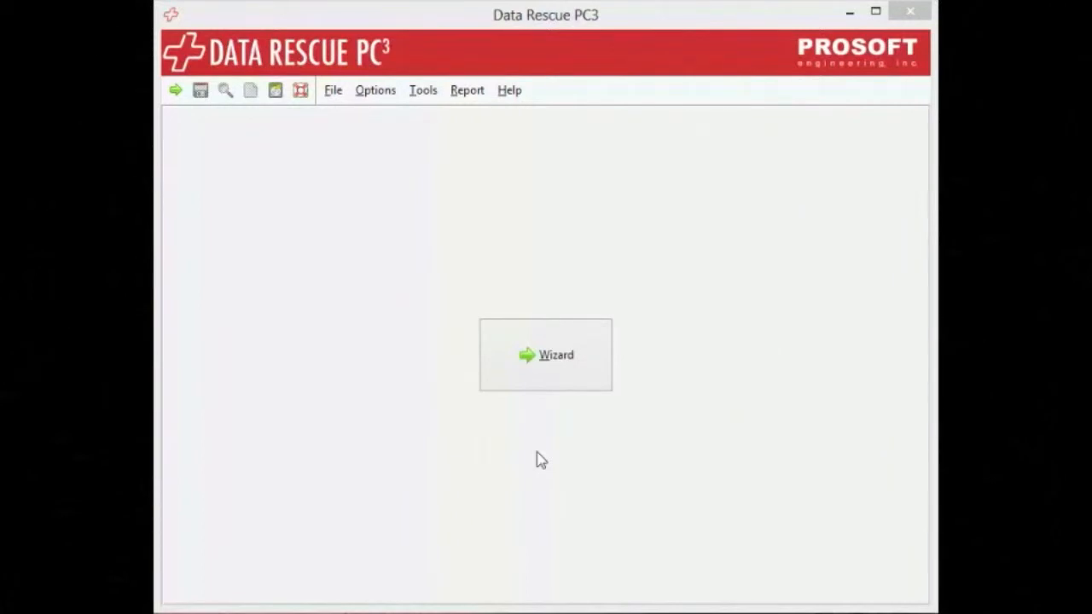
mouse_move(546, 355)
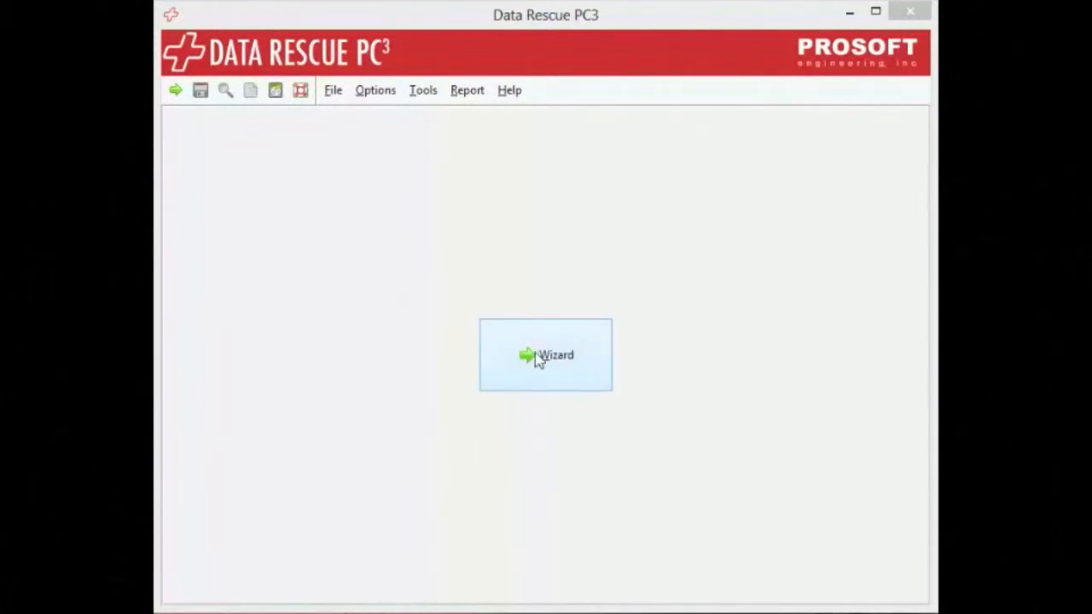
Step: Launch the recovery wizard and expand the ST31000528AS 1TB drive to show its partitions
left_click(545, 355)
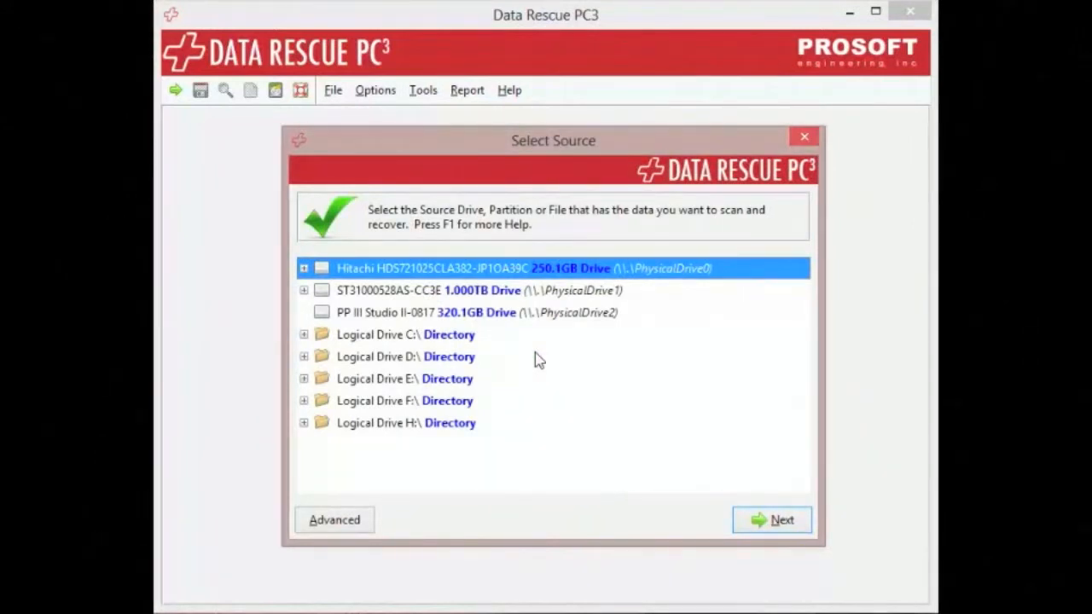
mouse_move(322, 290)
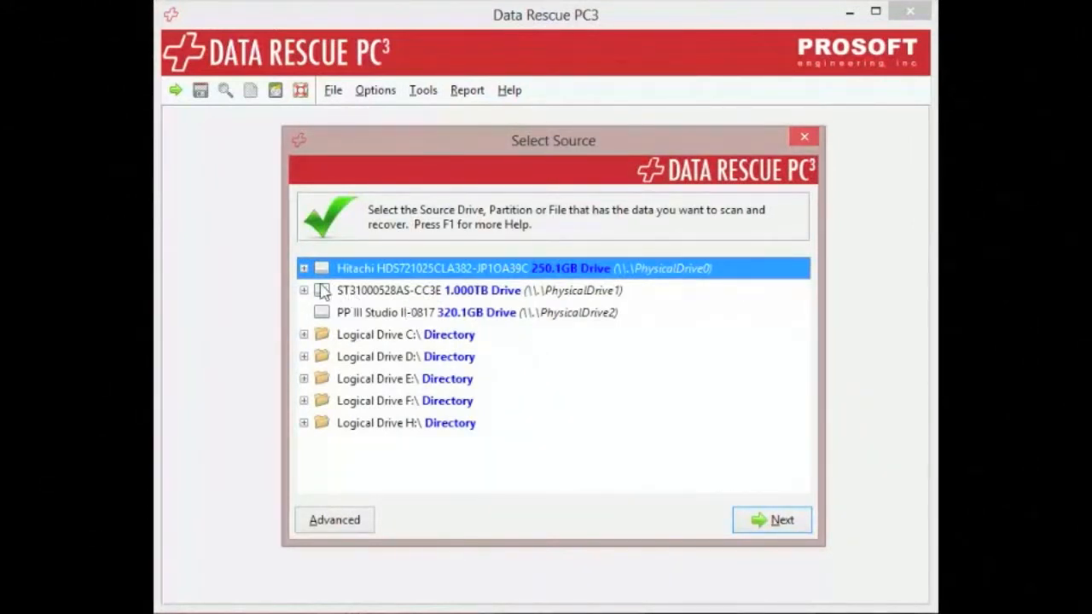
left_click(304, 290)
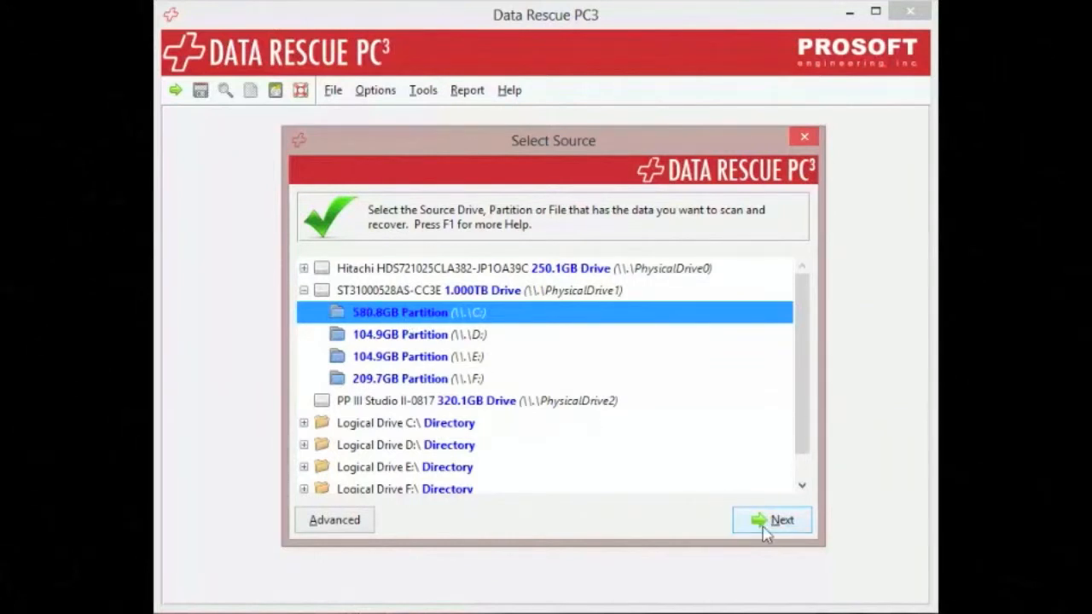
Step: Accept the 580.8GB partition as source and run a Quick Scan on it
left_click(771, 518)
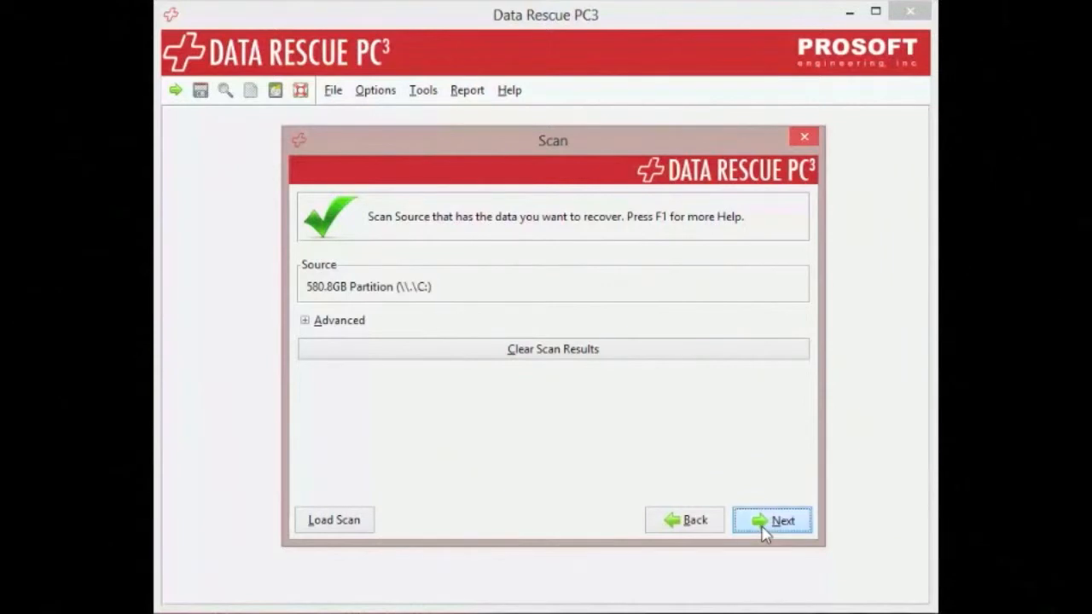
left_click(771, 521)
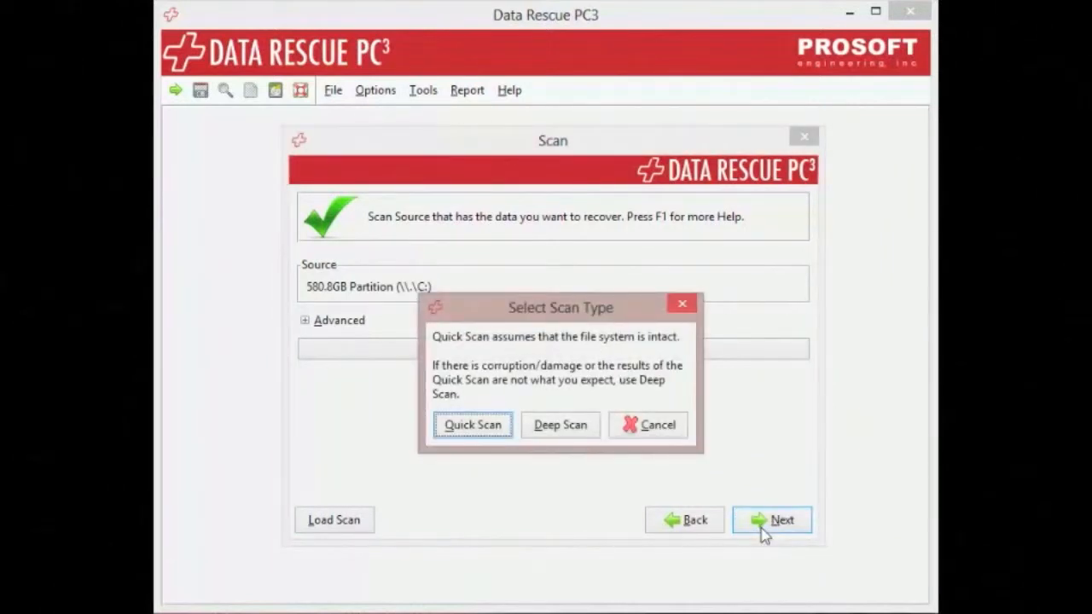
mouse_move(472, 423)
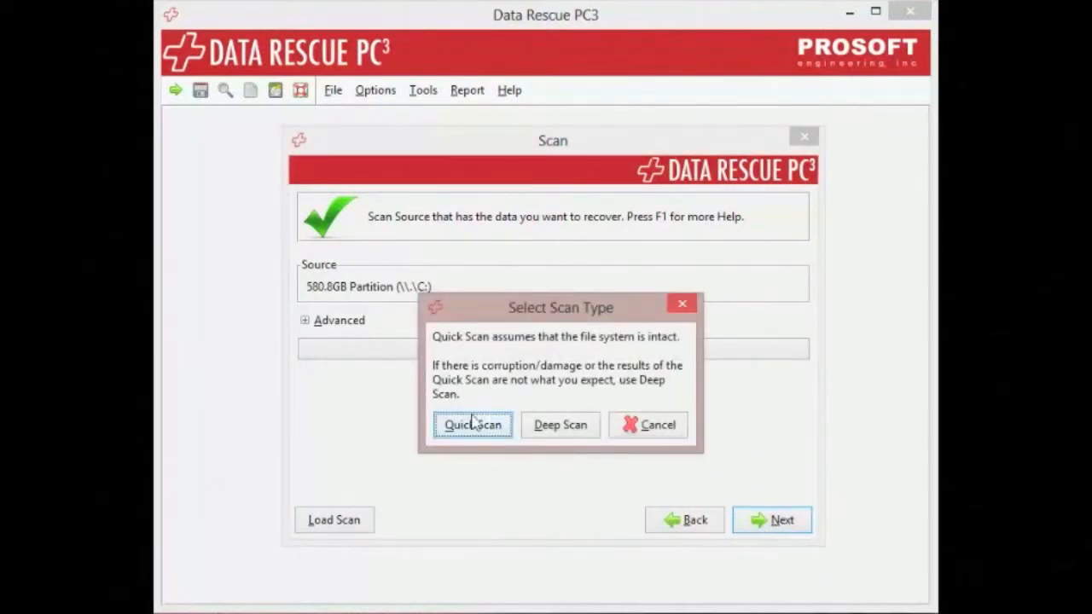
left_click(473, 424)
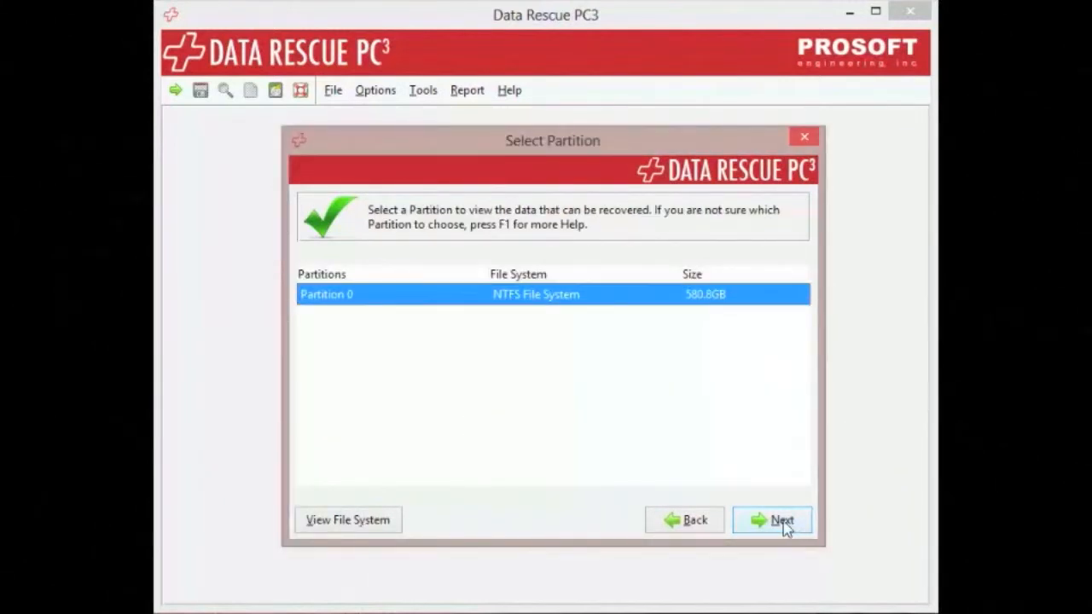
Step: Proceed with NTFS Partition 0 to browse its recoverable folders and files
left_click(770, 520)
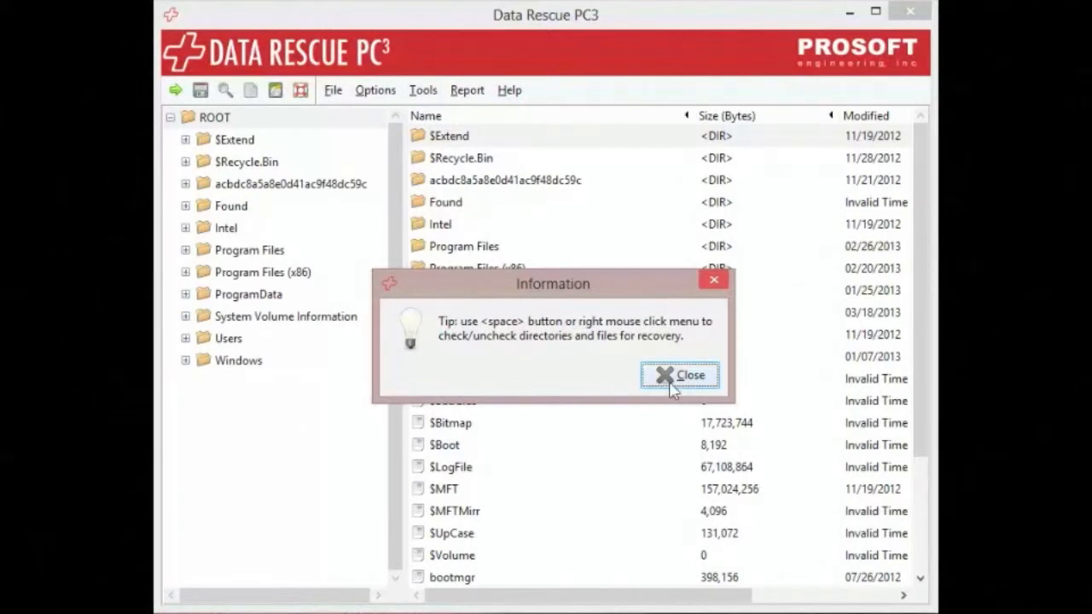
Step: Dismiss the Information tip and check everything under ROOT for recovery
left_click(679, 375)
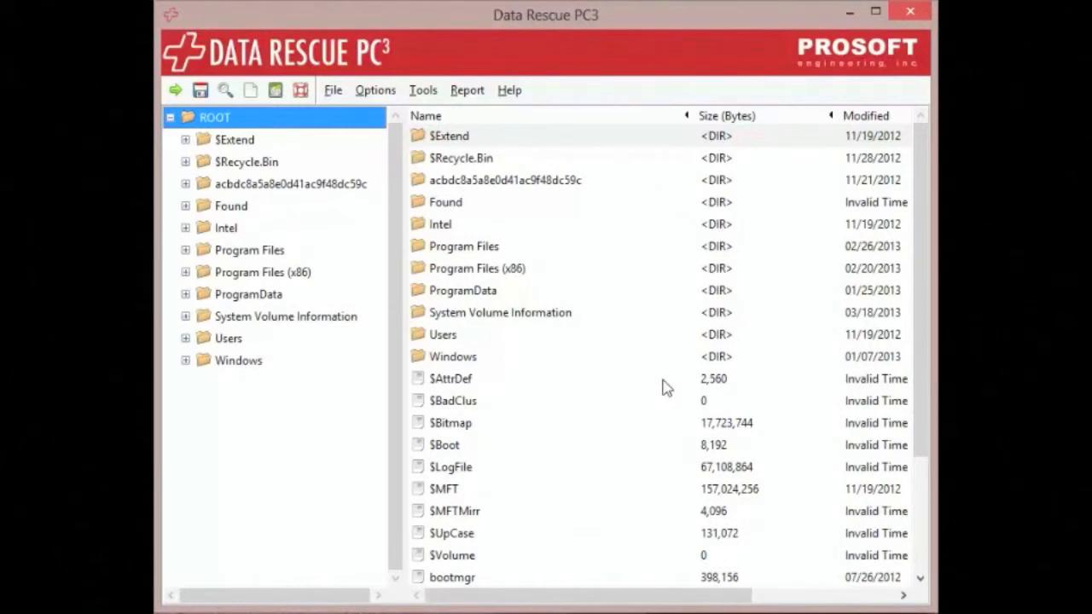
mouse_move(263, 128)
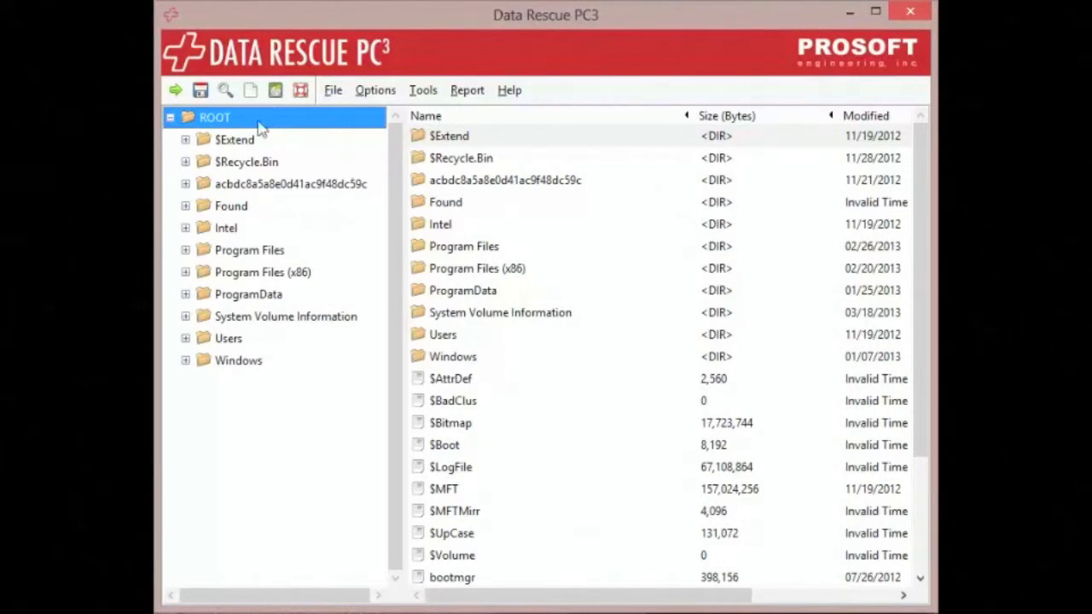
right_click(215, 117)
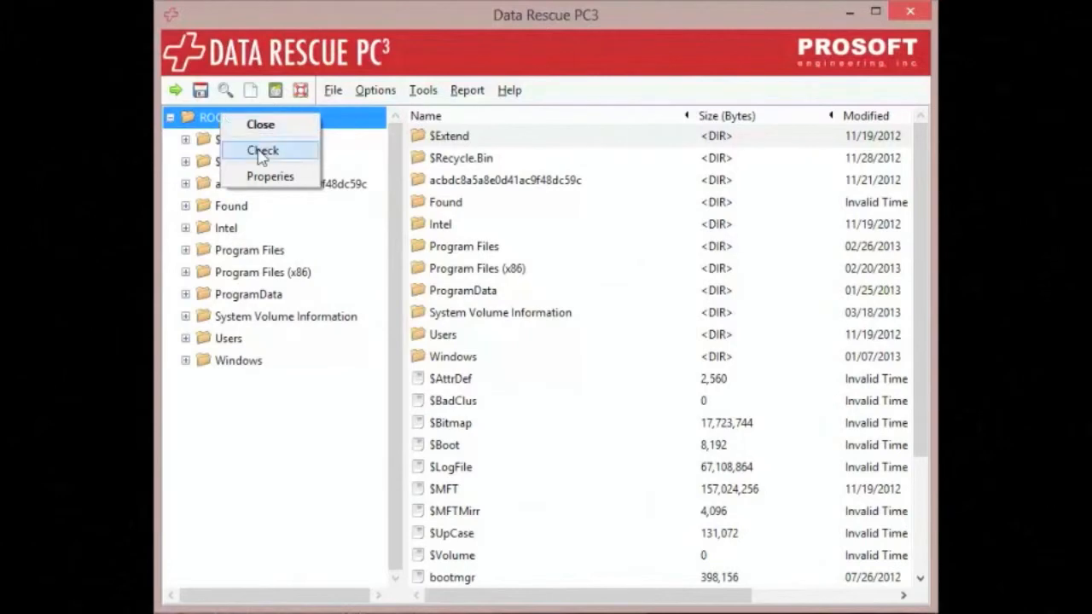
left_click(262, 150)
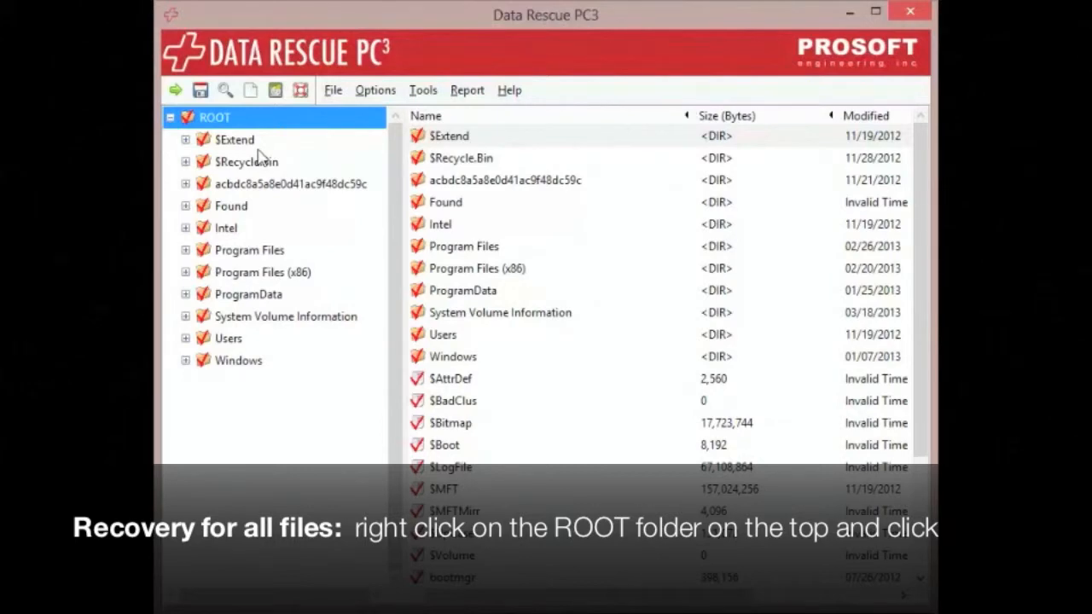
mouse_move(232, 136)
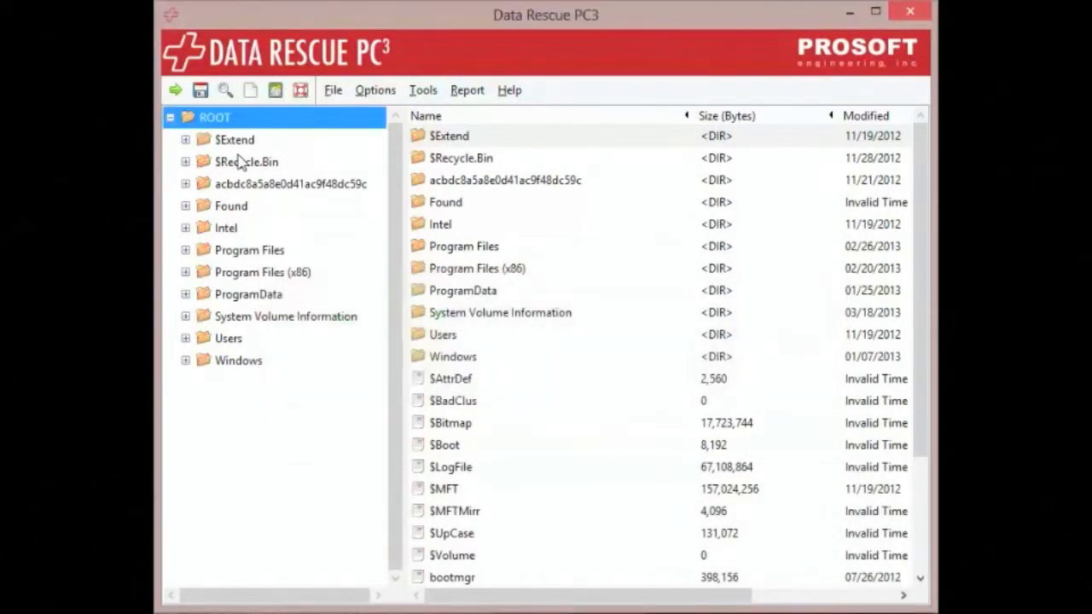
mouse_move(224, 162)
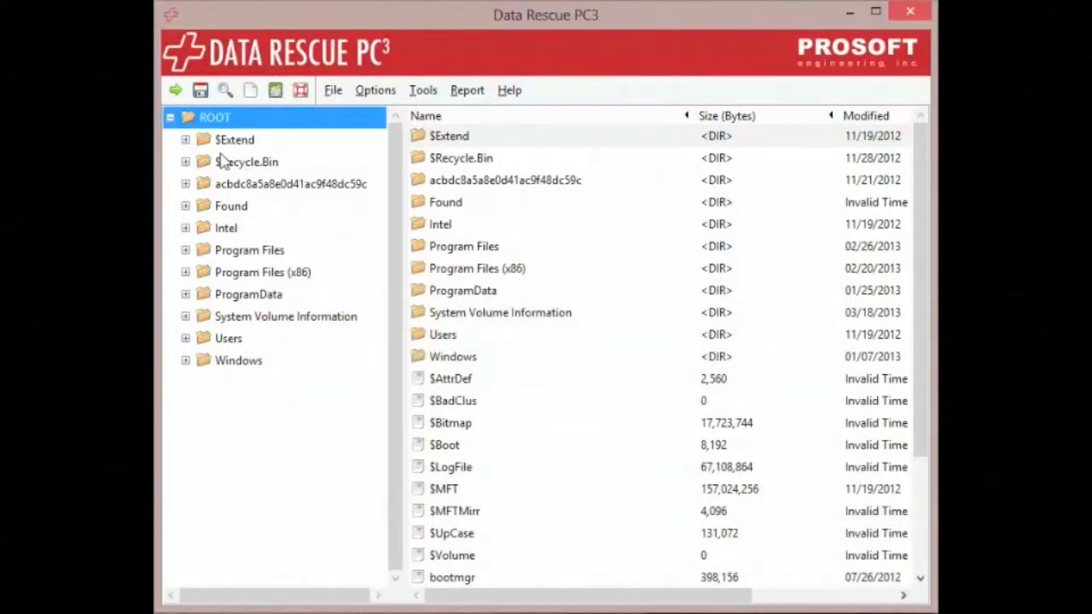
mouse_move(228, 344)
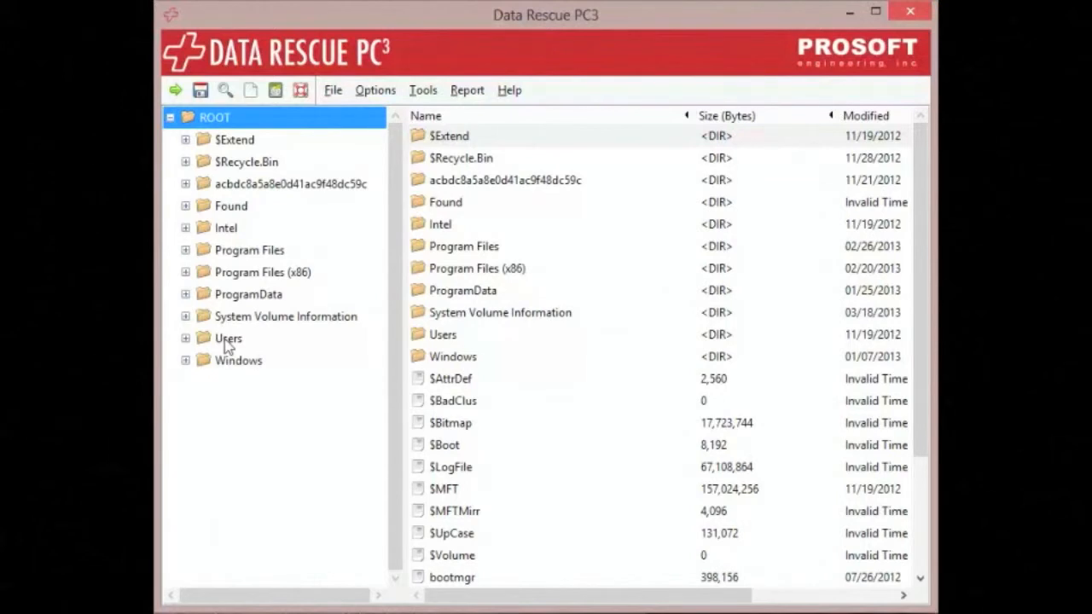
Step: Check the Users folder so only it and its contents are marked for recovery
right_click(229, 338)
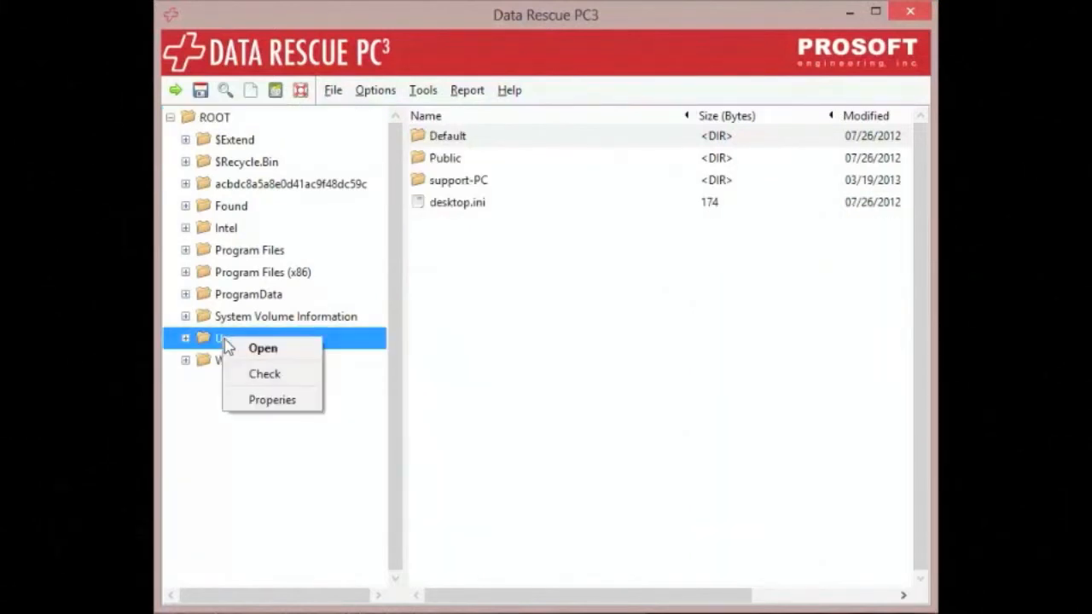
left_click(265, 374)
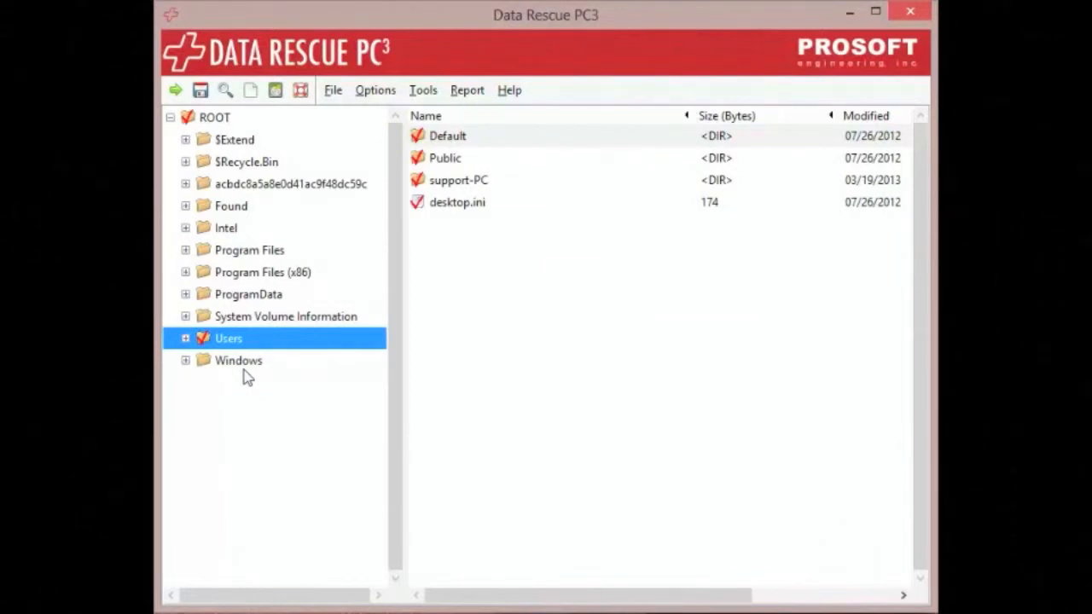
mouse_move(372, 94)
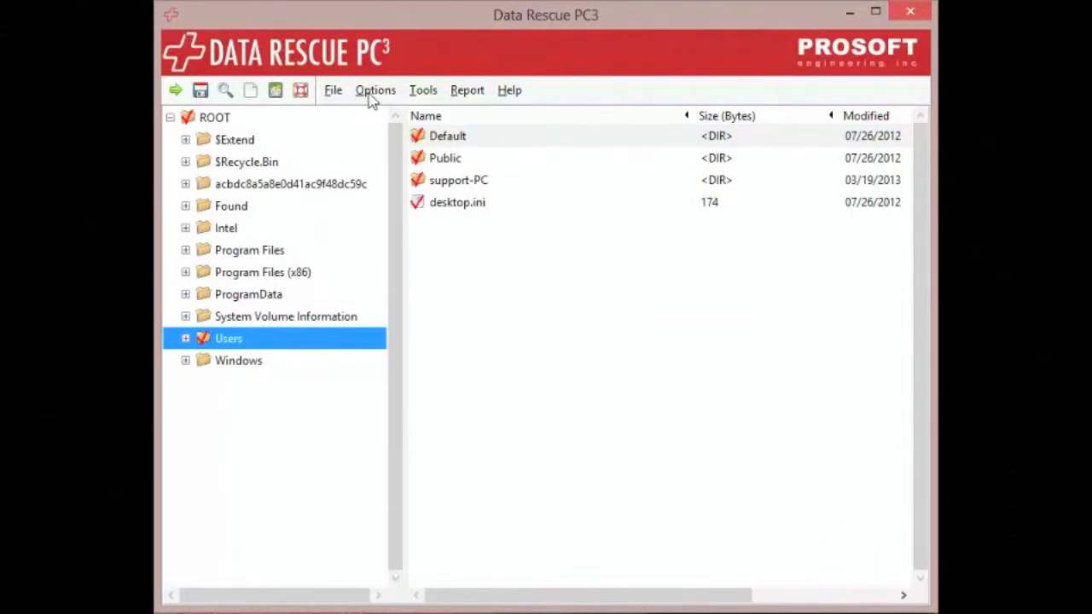
Step: Start Recover from the Options menu and choose Local Disk - Unlabeled Volume 5 as destination
left_click(376, 89)
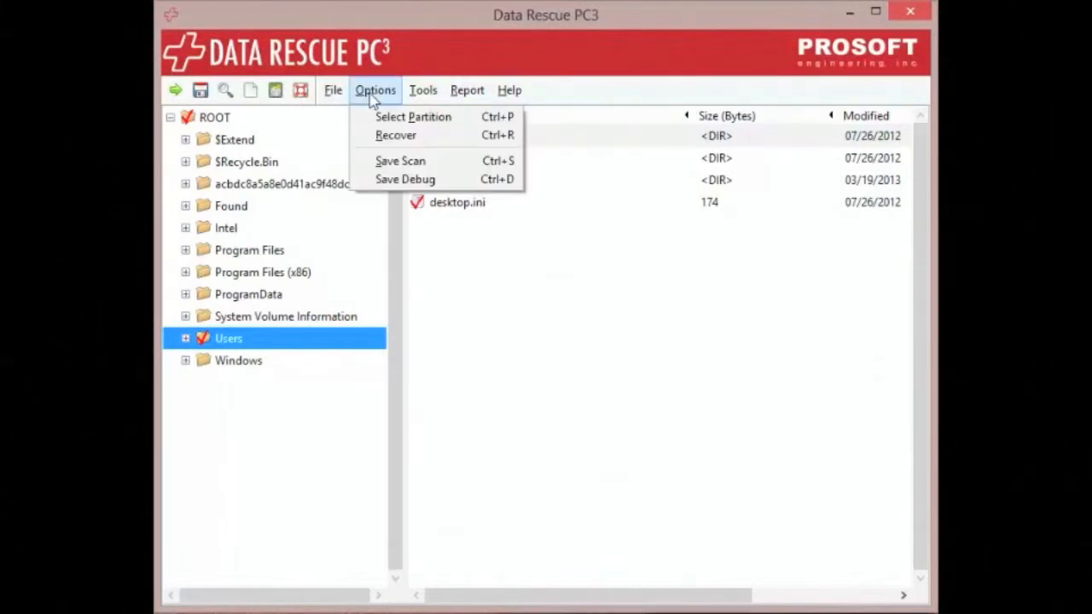
left_click(396, 135)
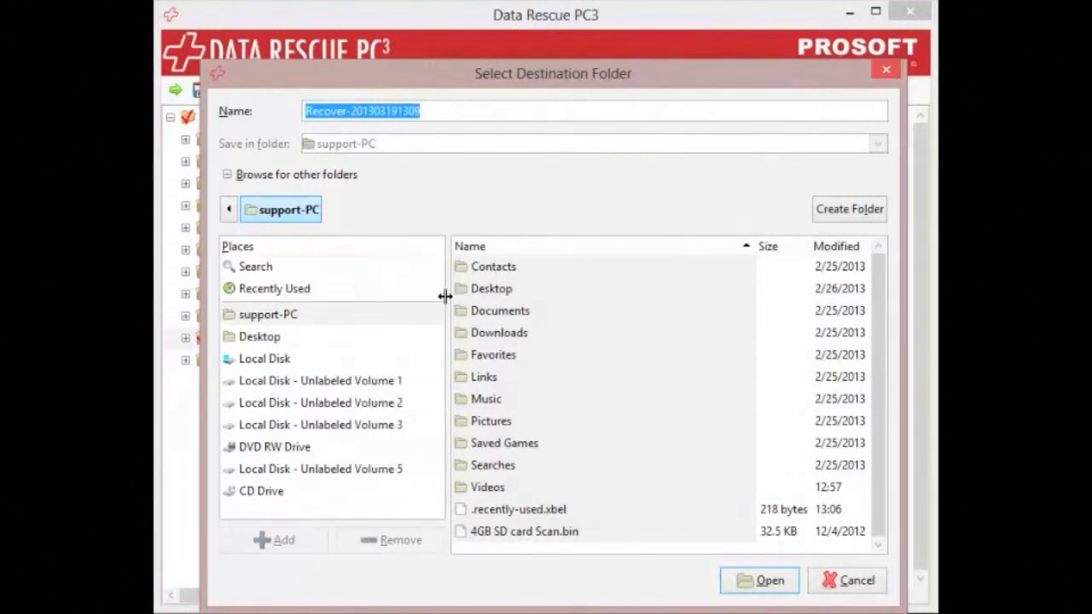
mouse_move(391, 334)
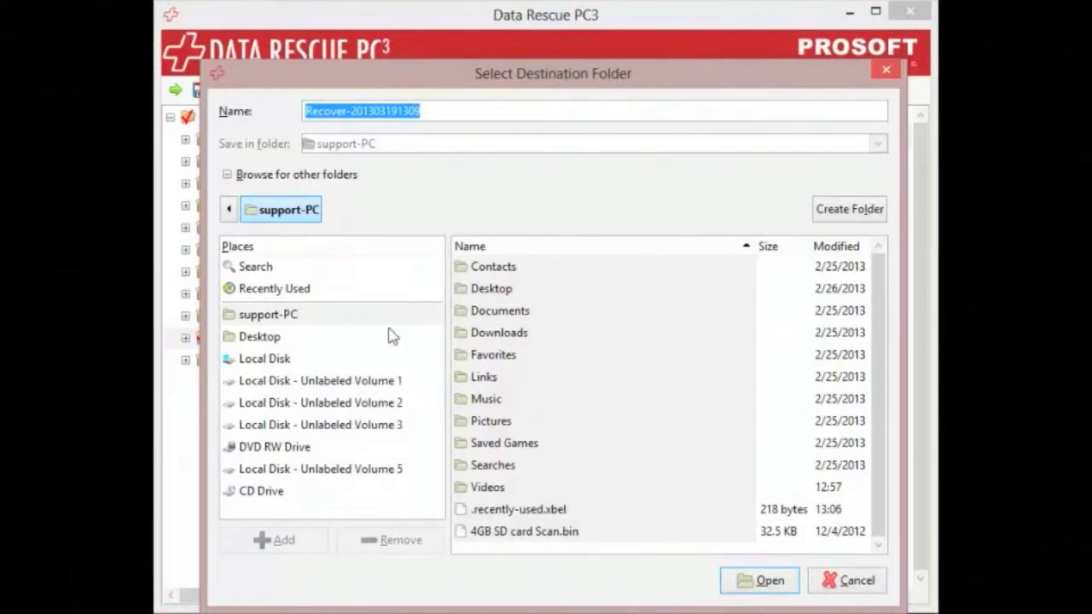
left_click(321, 469)
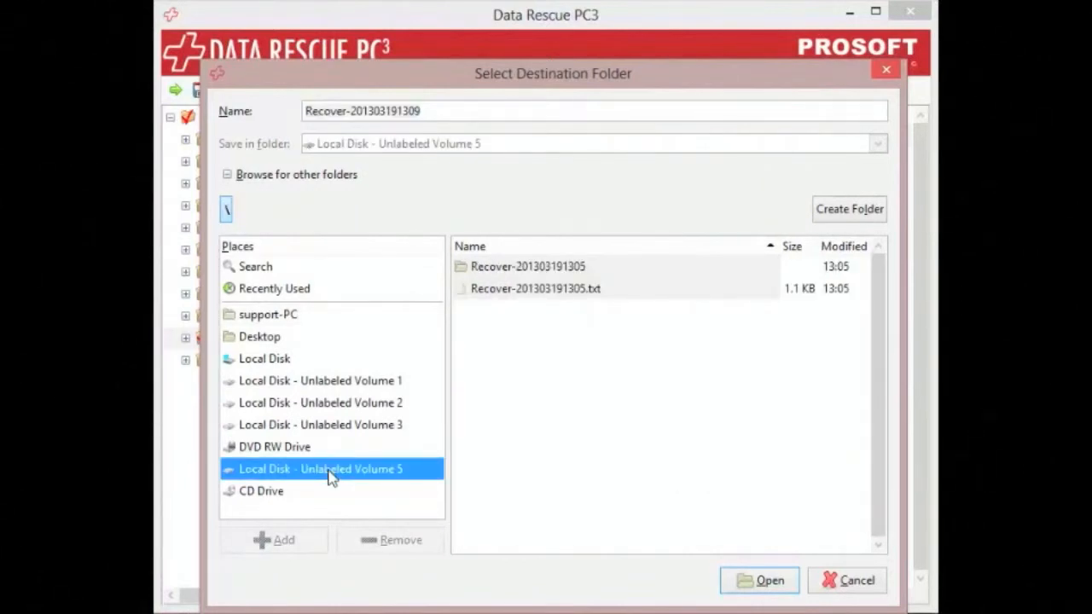
mouse_move(552, 495)
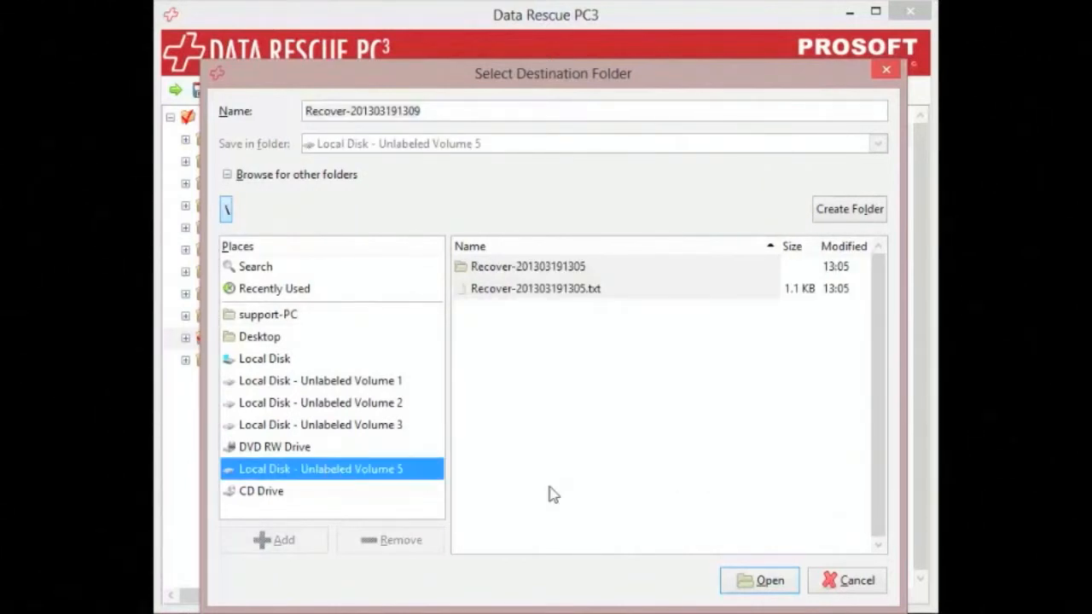
mouse_move(757, 580)
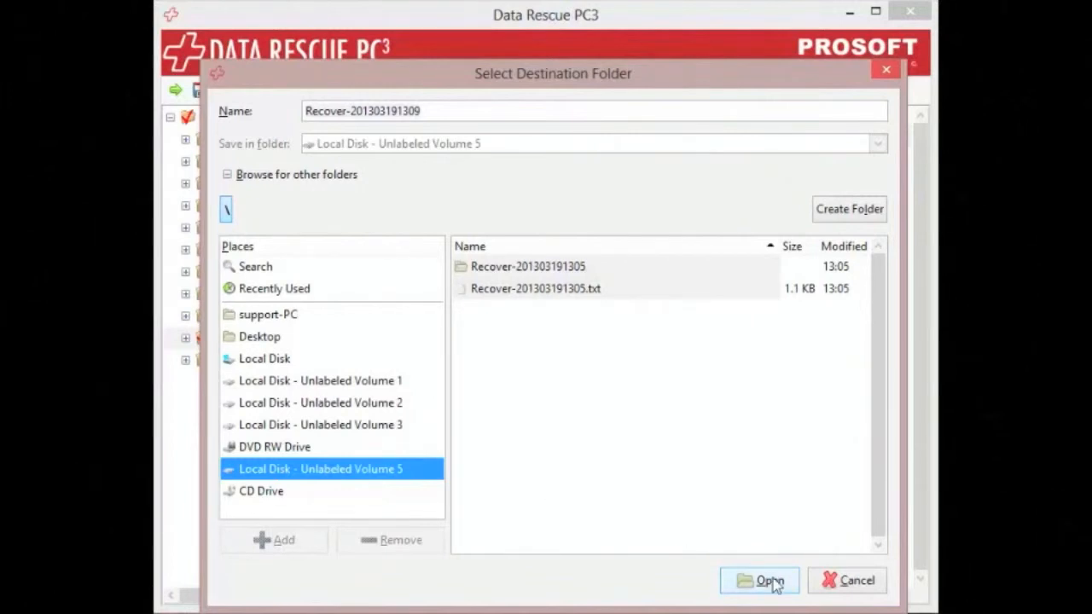
left_click(757, 580)
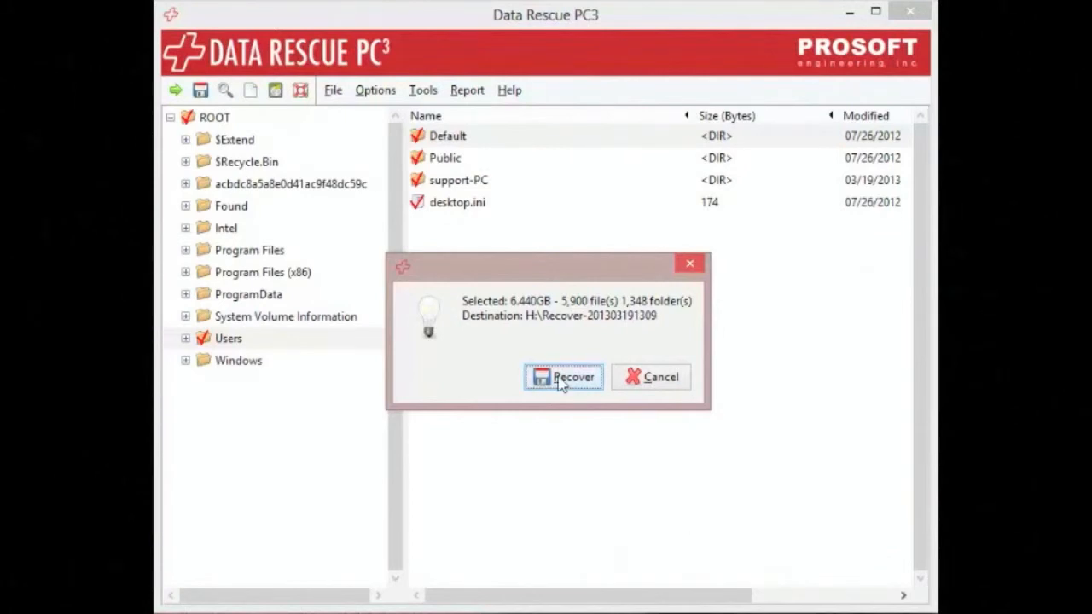
left_click(563, 377)
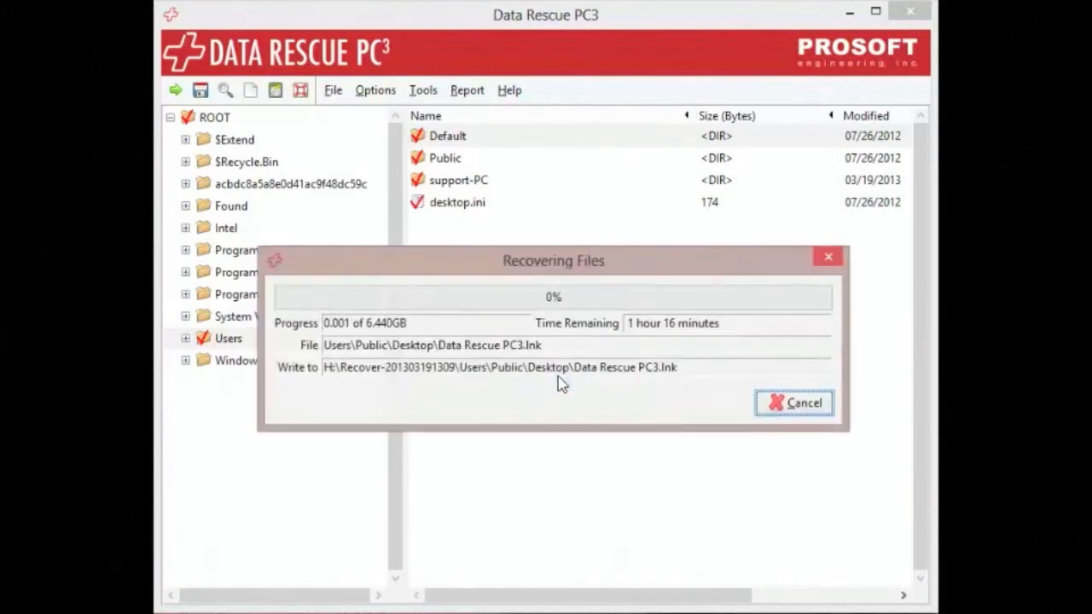